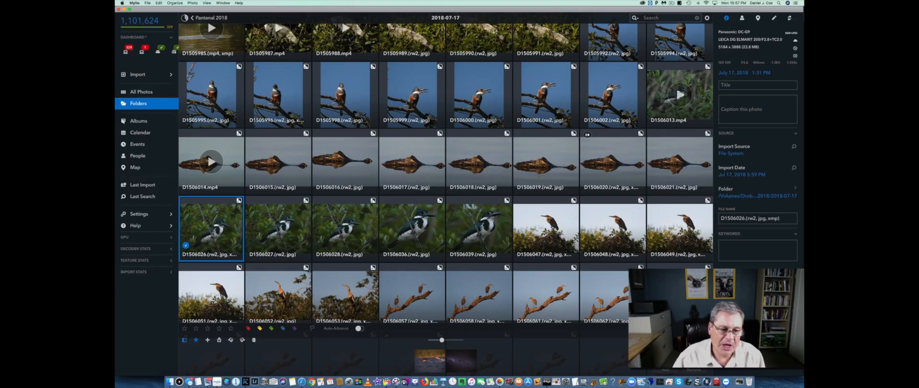
- Search Mylio for D1506013.MP4 to locate the single kingfisher video clip
double_click(210, 229)
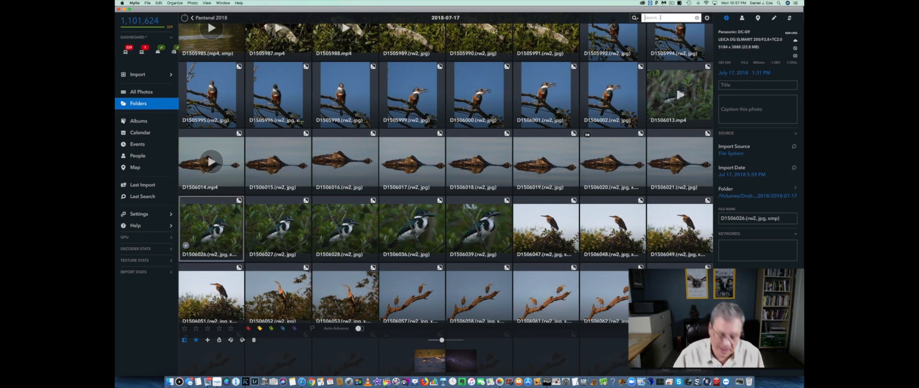
type("D1506013.MP4")
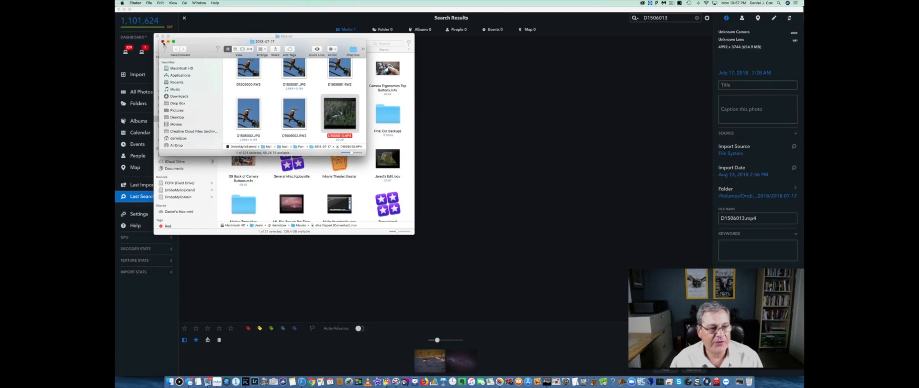
- Close the Finder window showing the revealed D1506013 clip
left_click(163, 43)
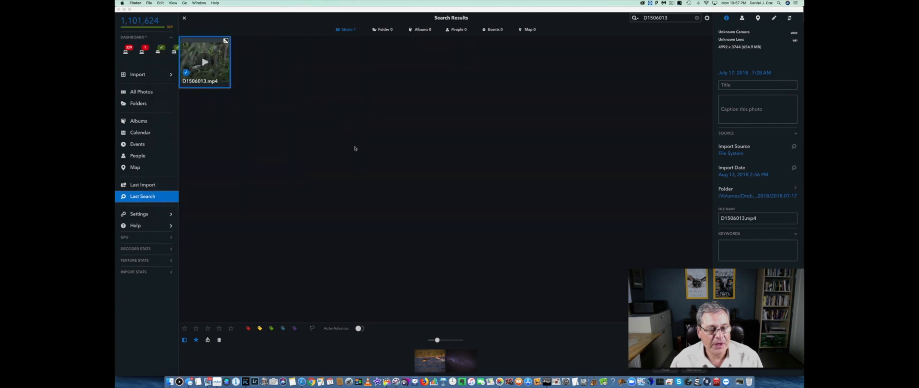
mouse_move(311, 247)
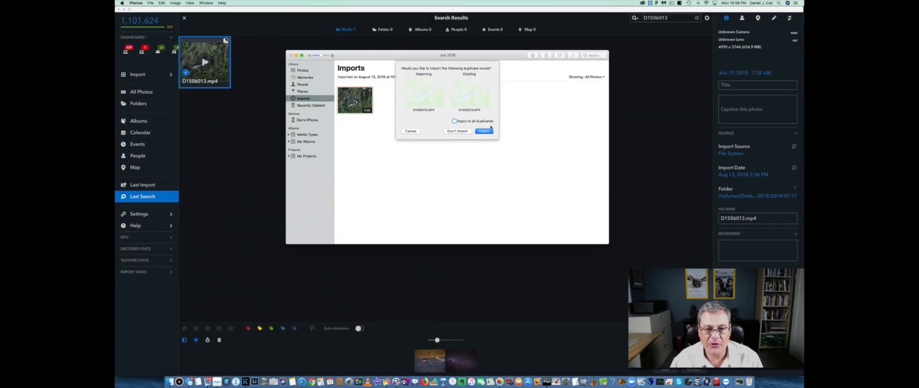
- Import the duplicate movie into Photos, play it and pause on a good kingfisher frame
left_click(485, 131)
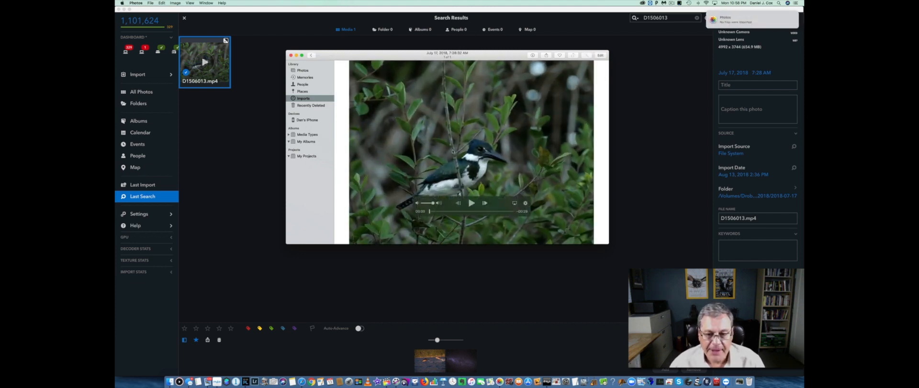
left_click(470, 202)
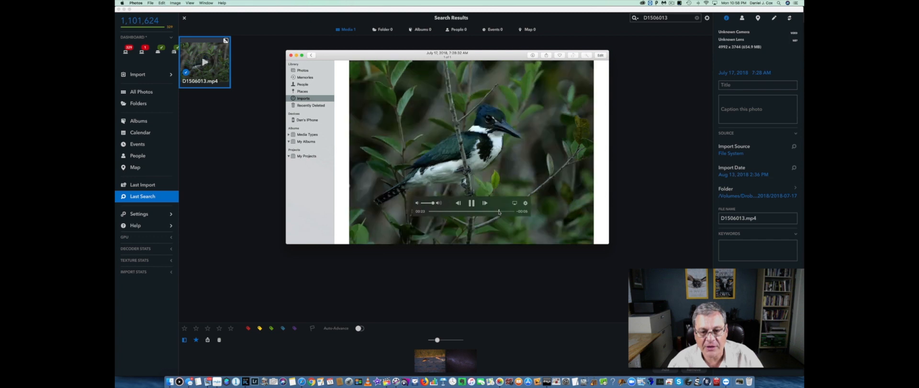
left_click(471, 203)
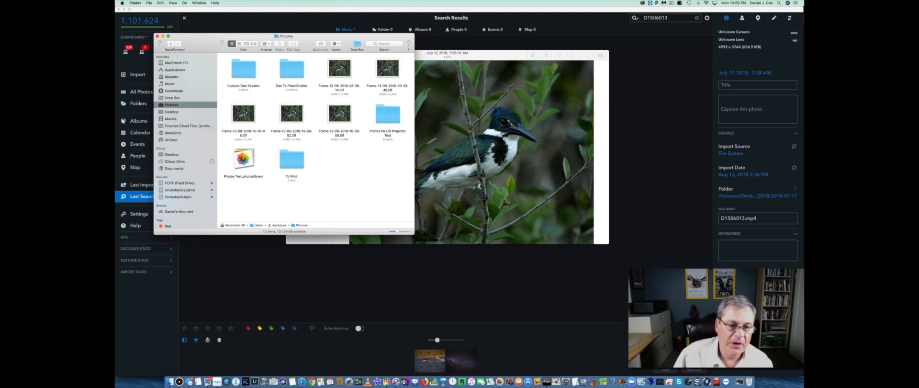
- Check the newest exported Frame TIFF in Pictures, then close the Finder window
left_click(339, 113)
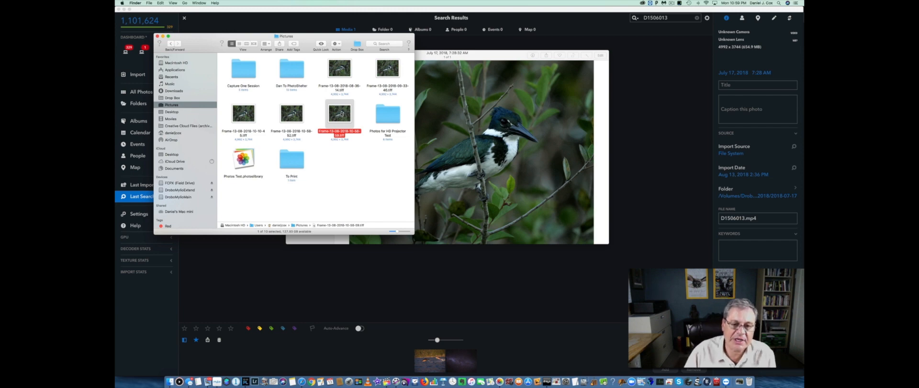
double_click(338, 112)
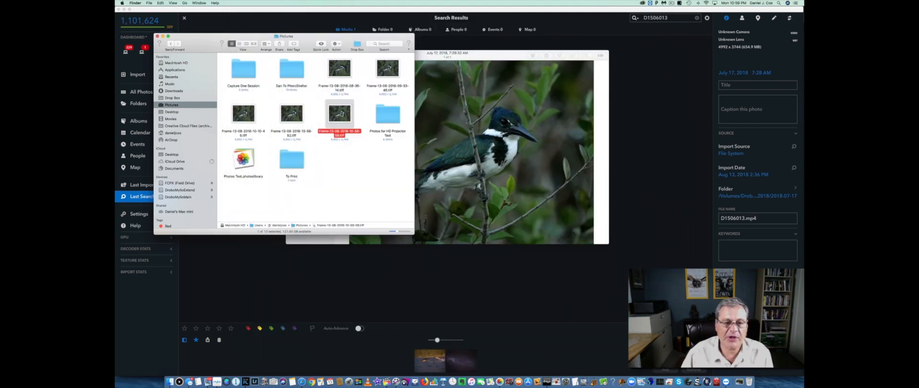
left_click(388, 69)
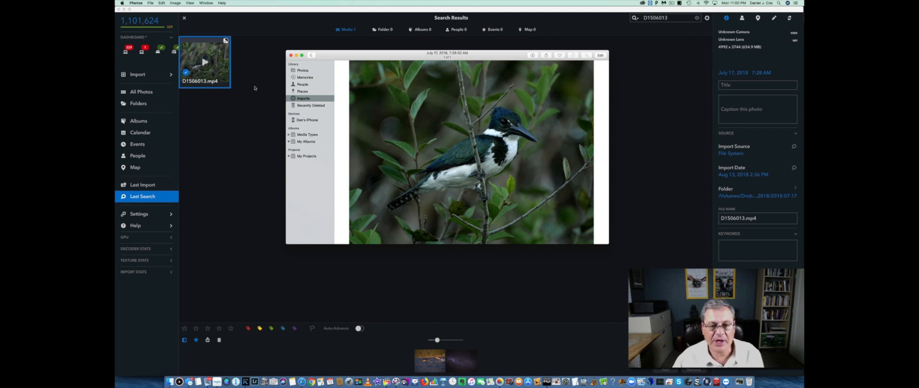
mouse_move(281, 69)
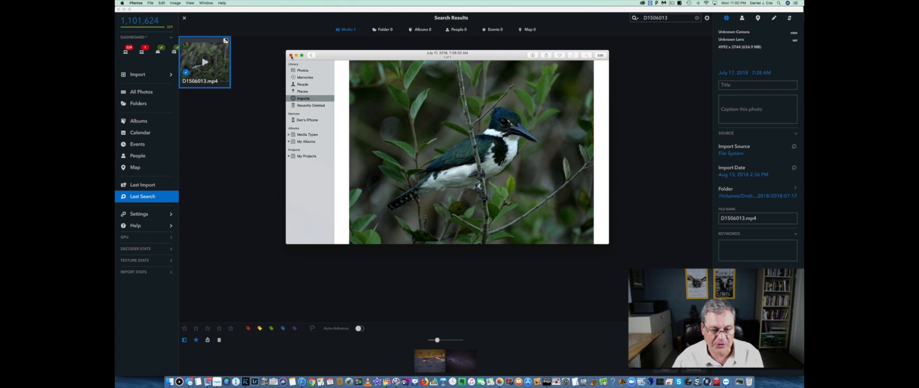
- Close the Photos library window showing the kingfisher frame
left_click(291, 55)
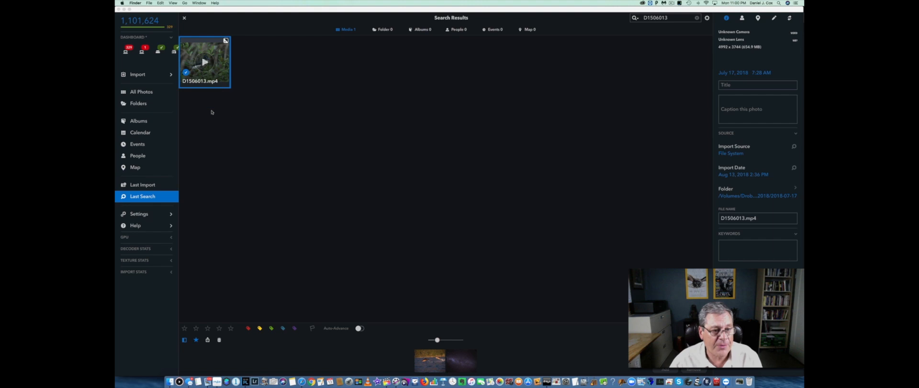
mouse_move(194, 189)
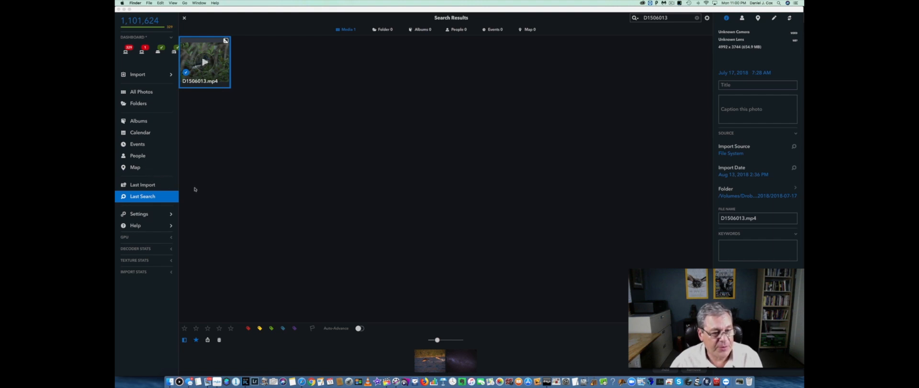
- Leave Search Results to return to the 2018-07-17 folder thumbnail grid
left_click(138, 103)
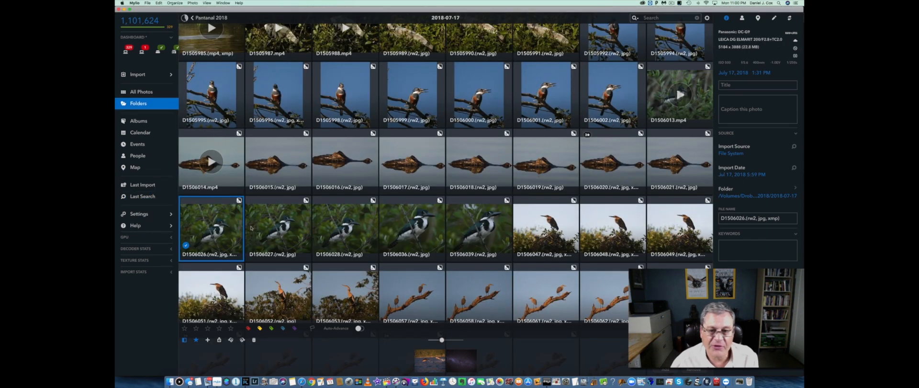